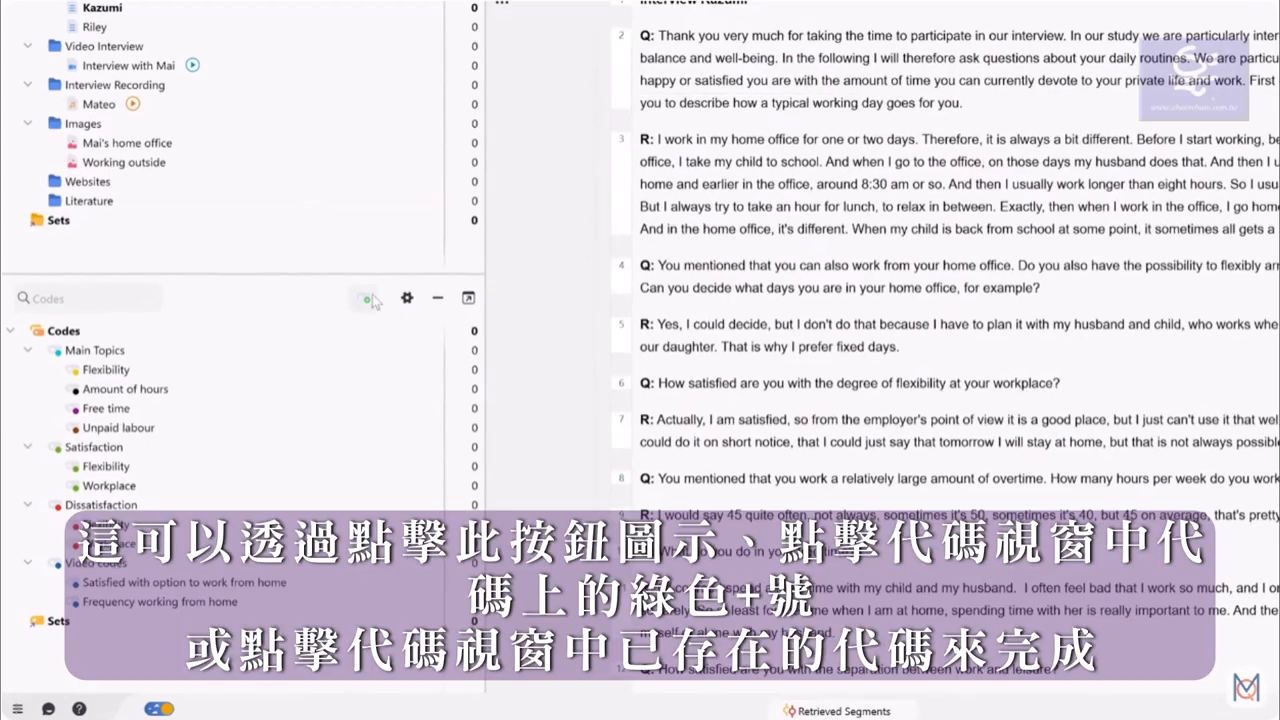
mouse_move(367, 298)
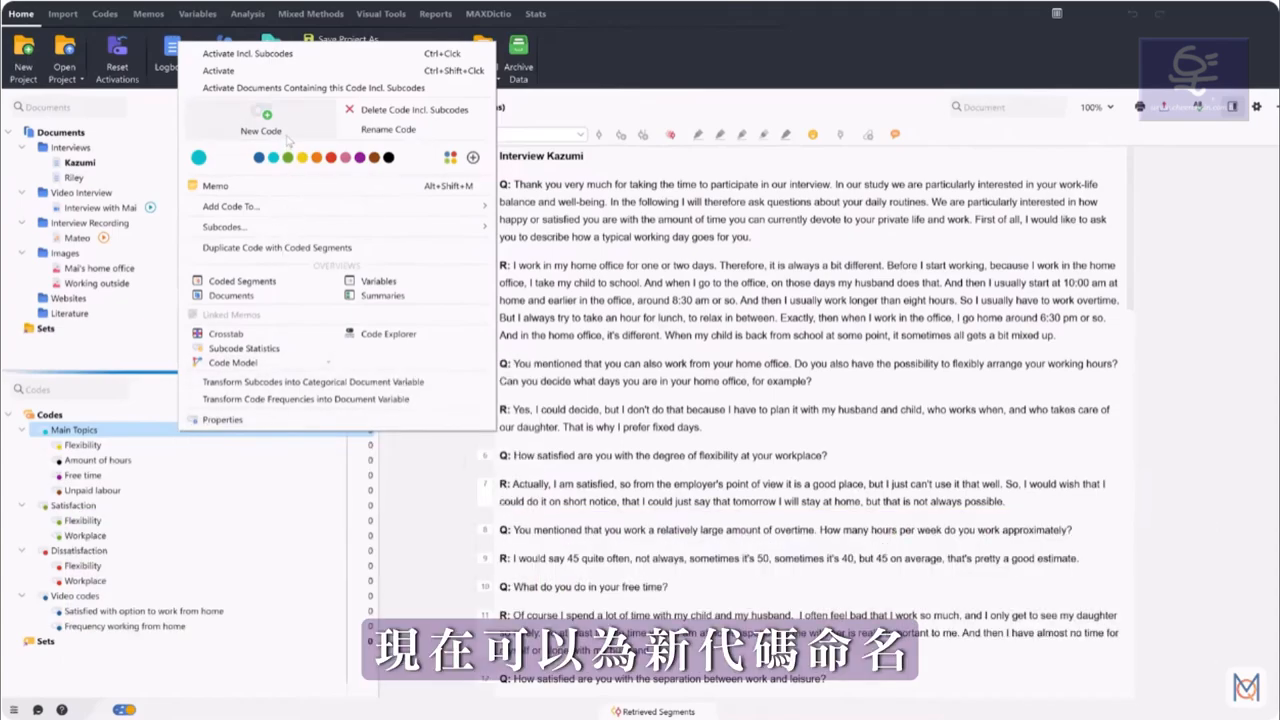
Create an orange subcode 'Typical workday' under Main Topics
click(261, 130)
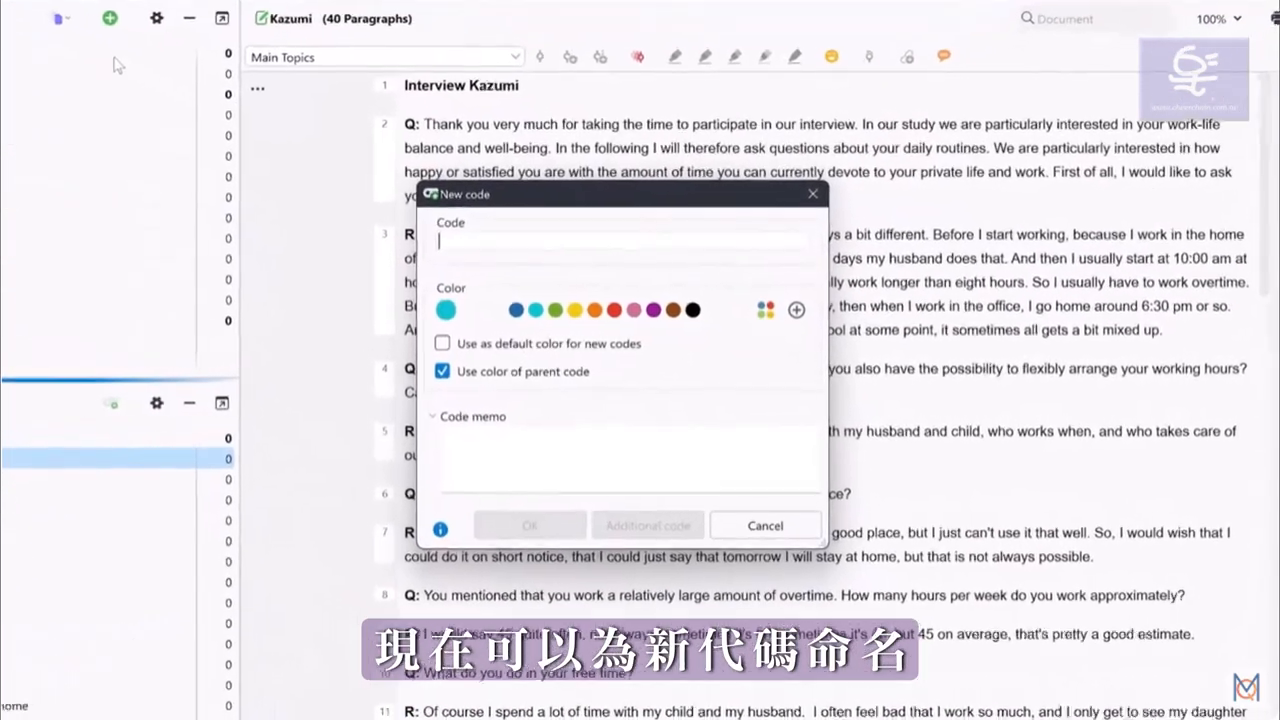
text(Typical workday)
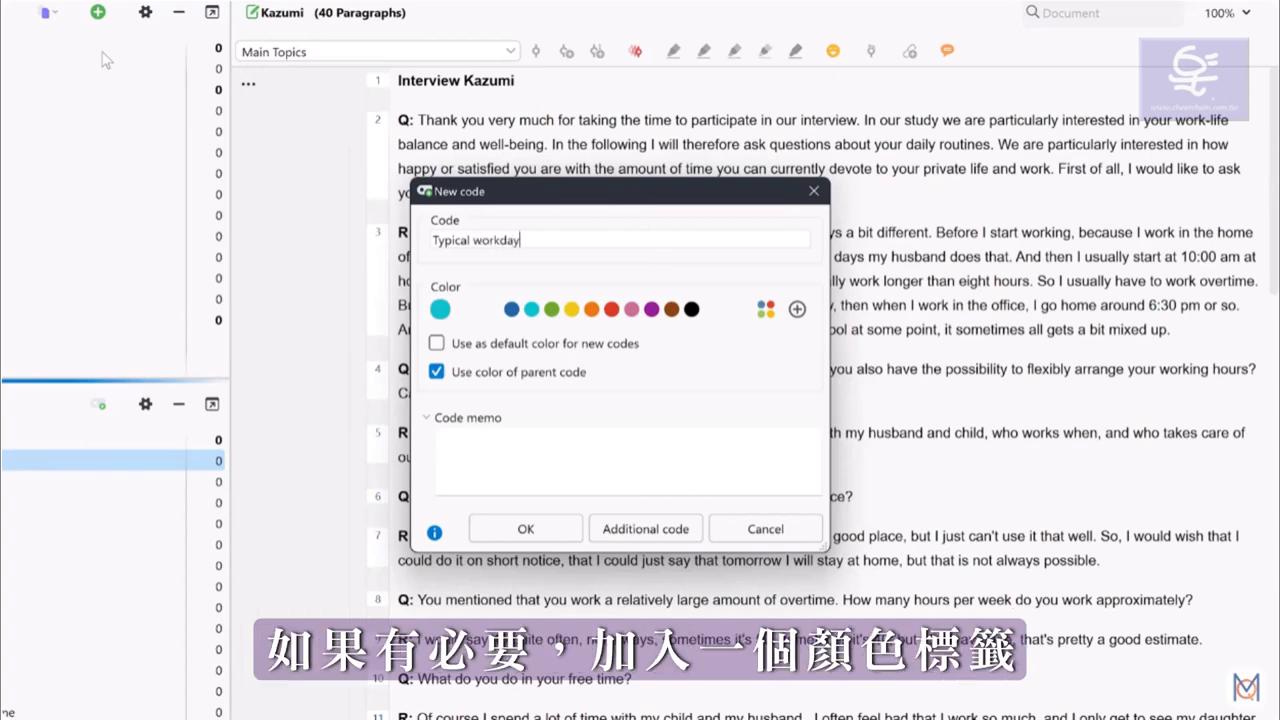
click(591, 309)
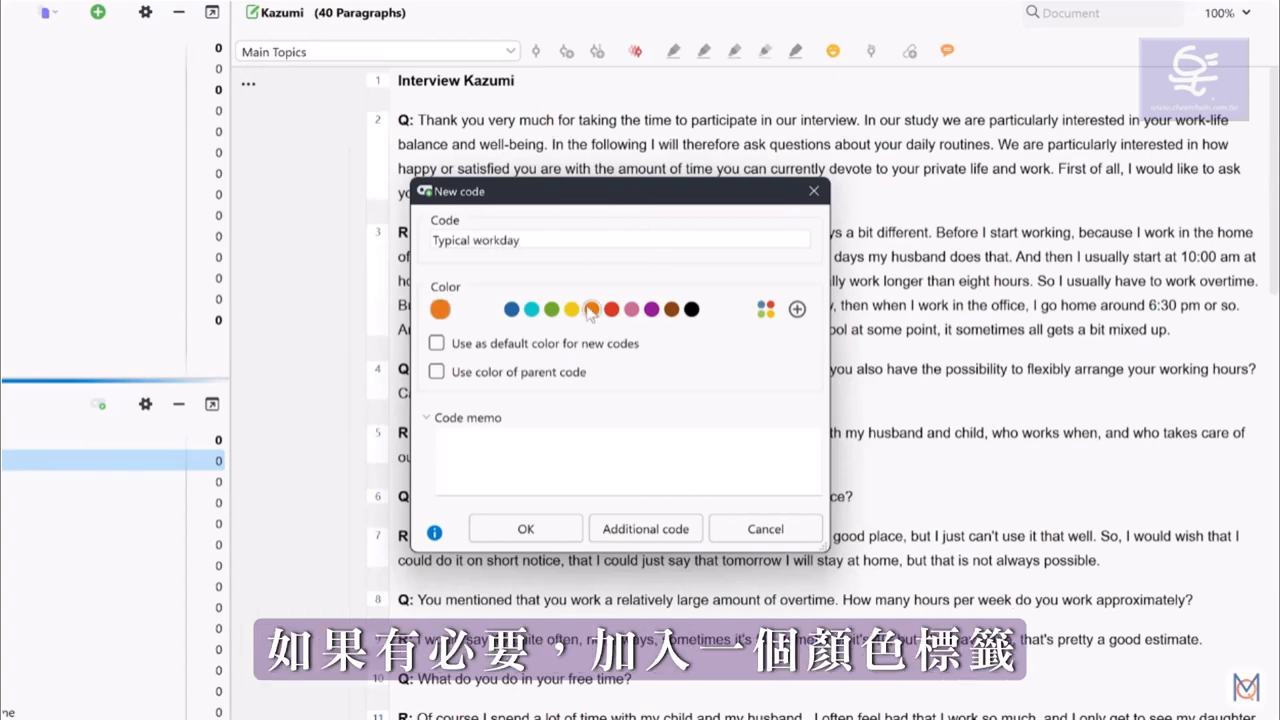
click(525, 528)
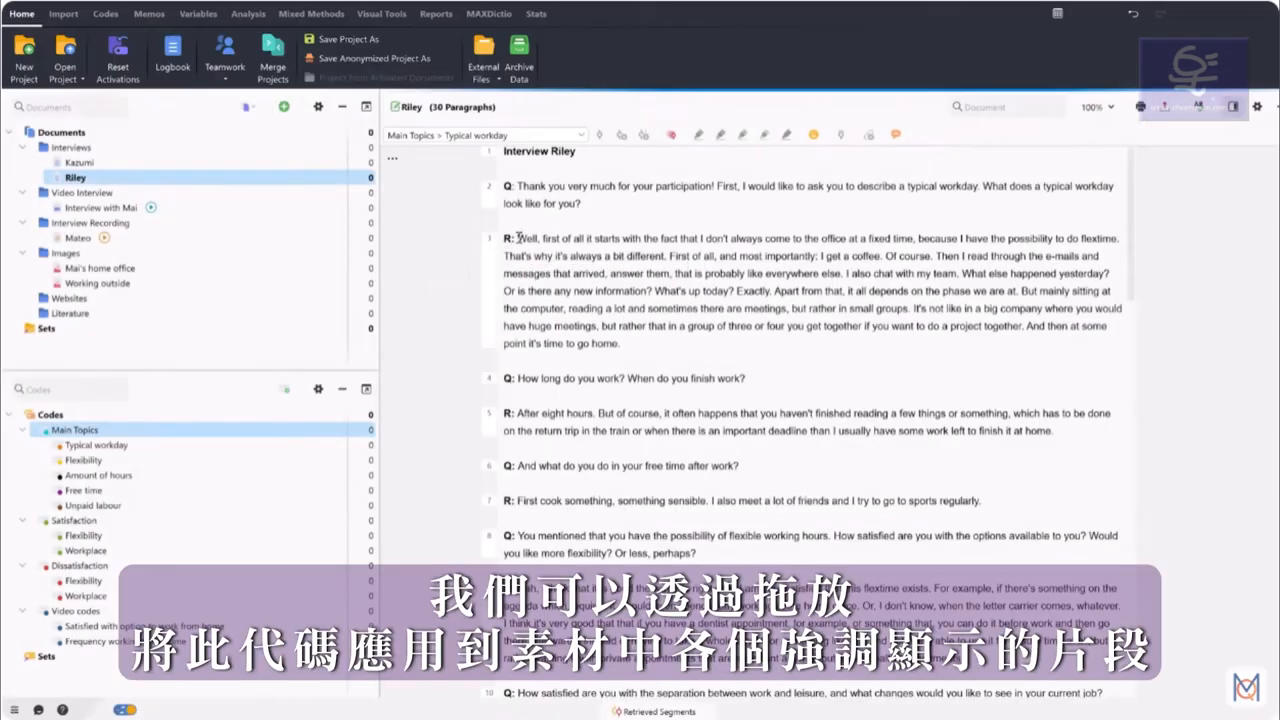
Code a passage in Riley's interview with Typical workday, plus image and video segments
drag(513, 238, 1118, 308)
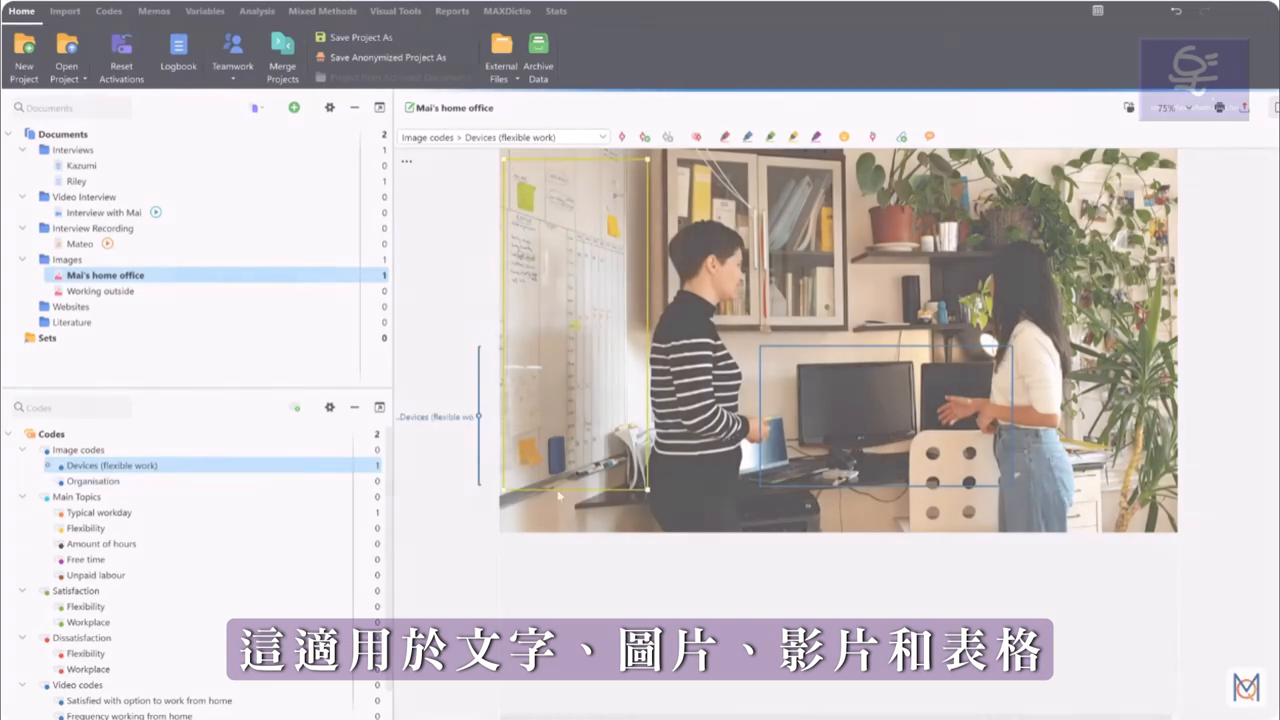
double_click(103, 212)
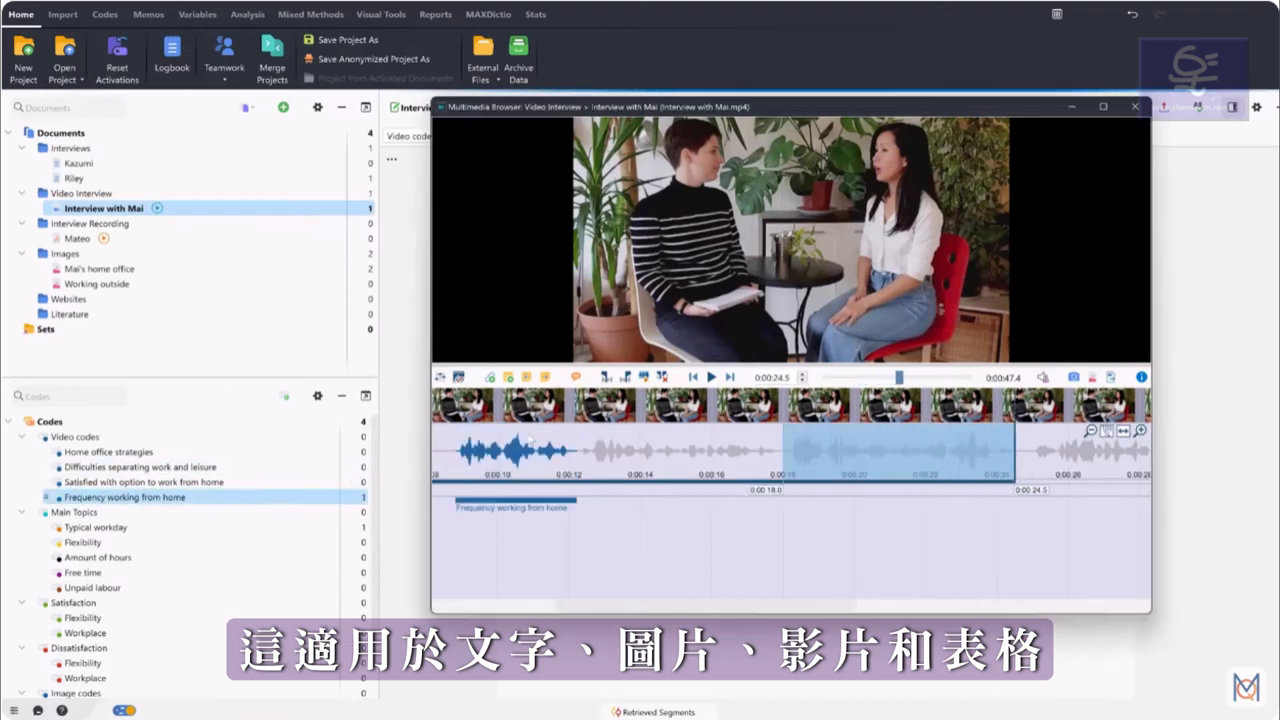
click(64, 14)
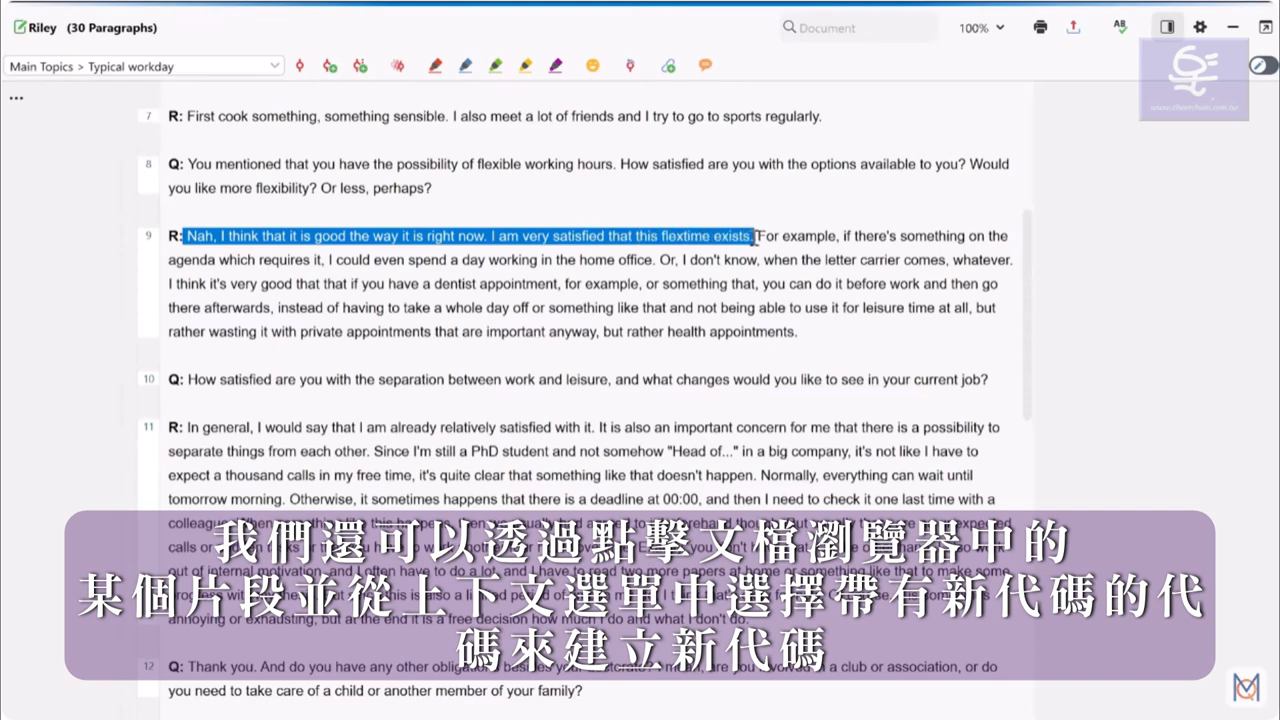
Code the opening of answer 9 with a new pink code 'Flextime'
right_click(435, 236)
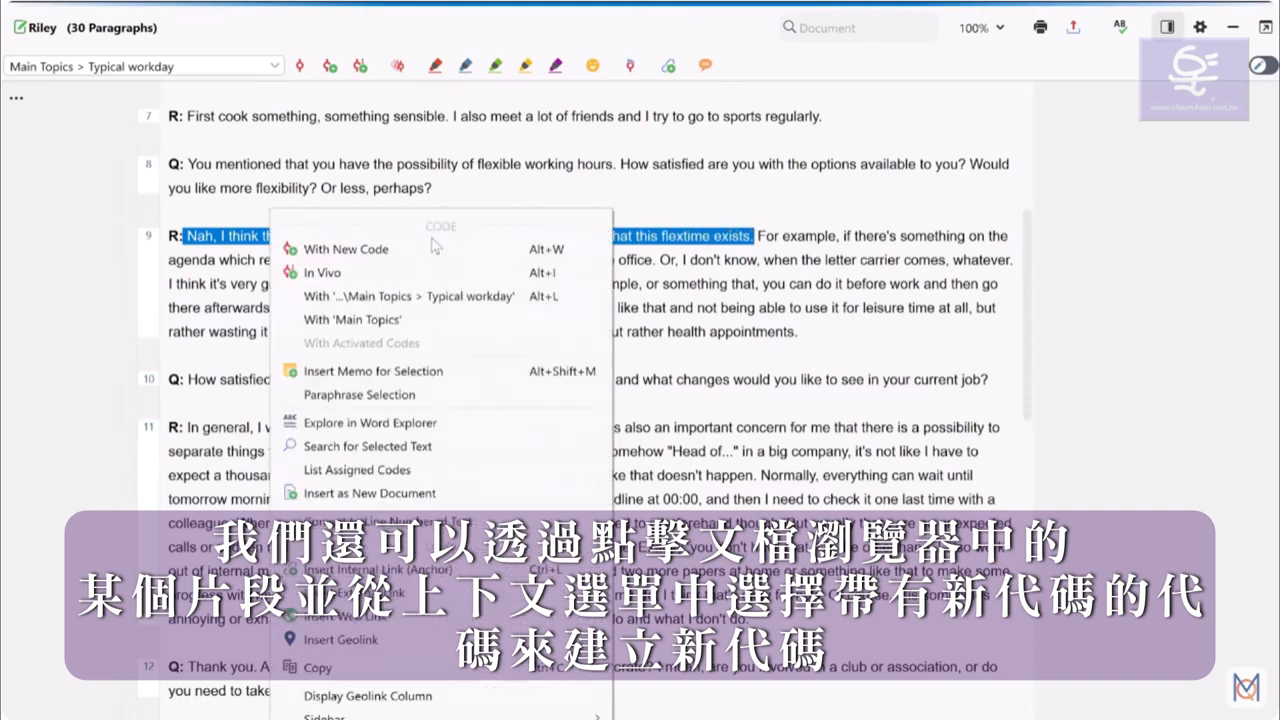
click(345, 249)
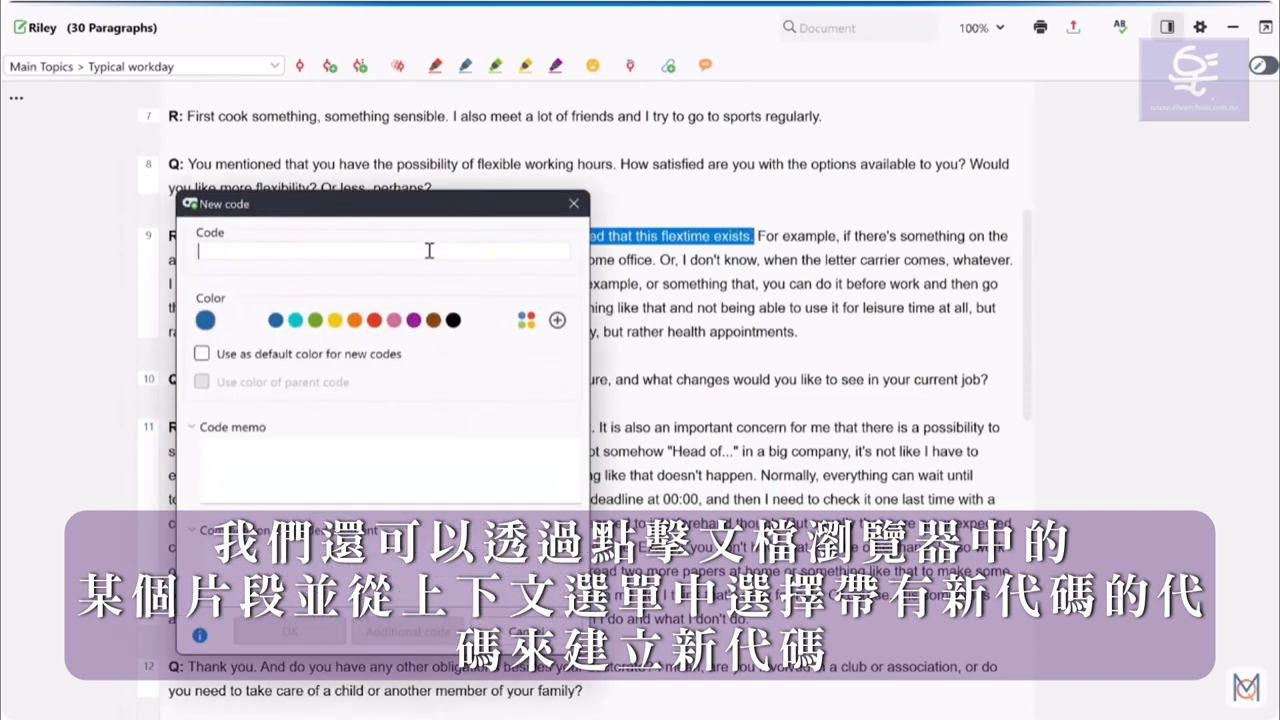
text(Flextime)
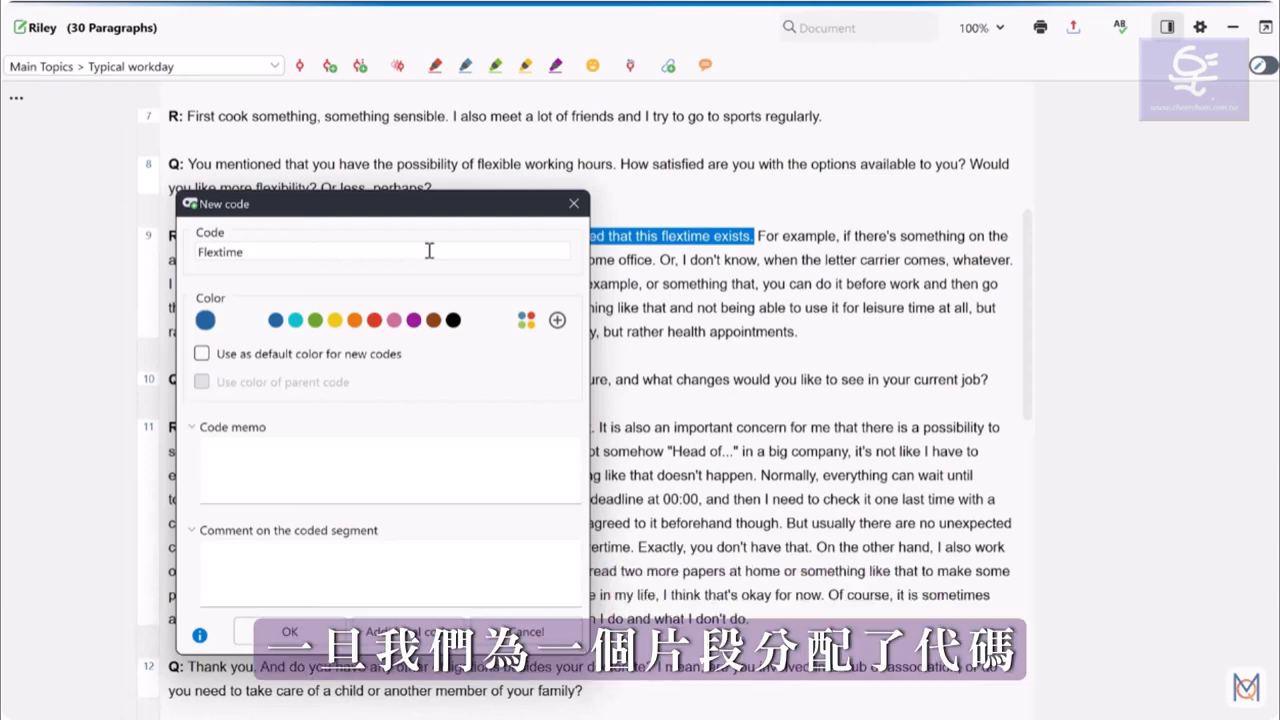
click(393, 320)
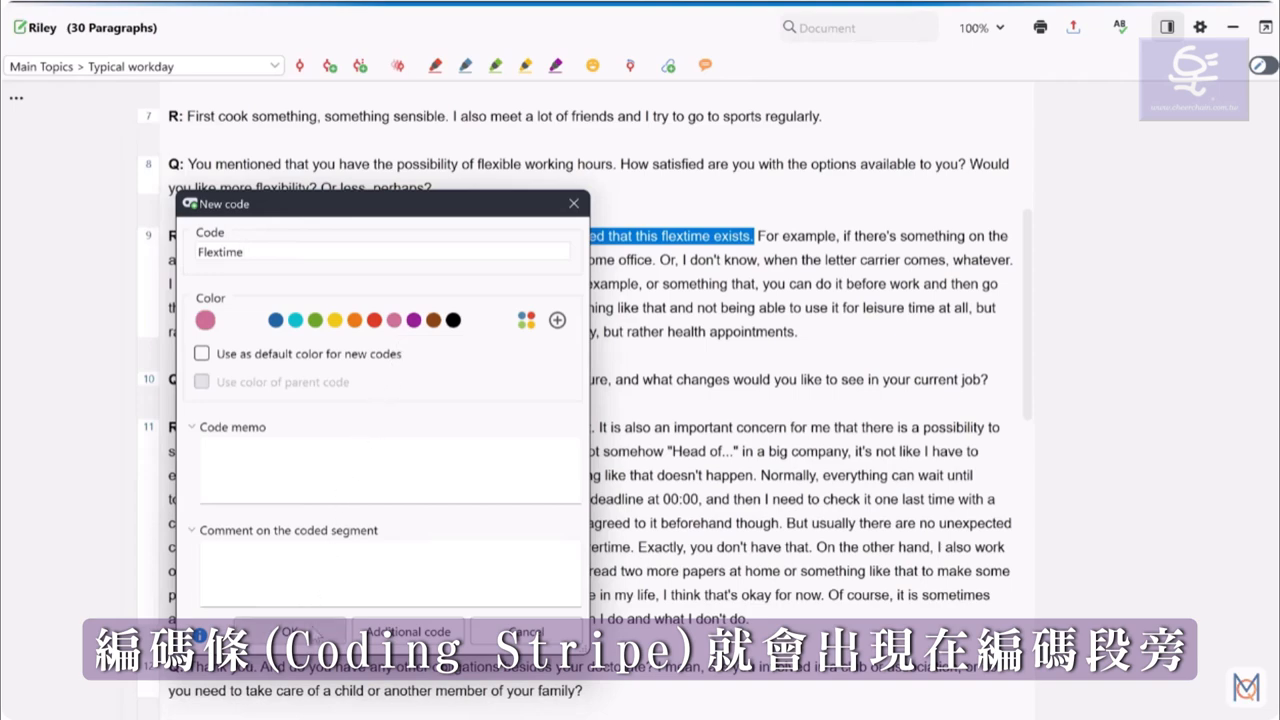
click(290, 630)
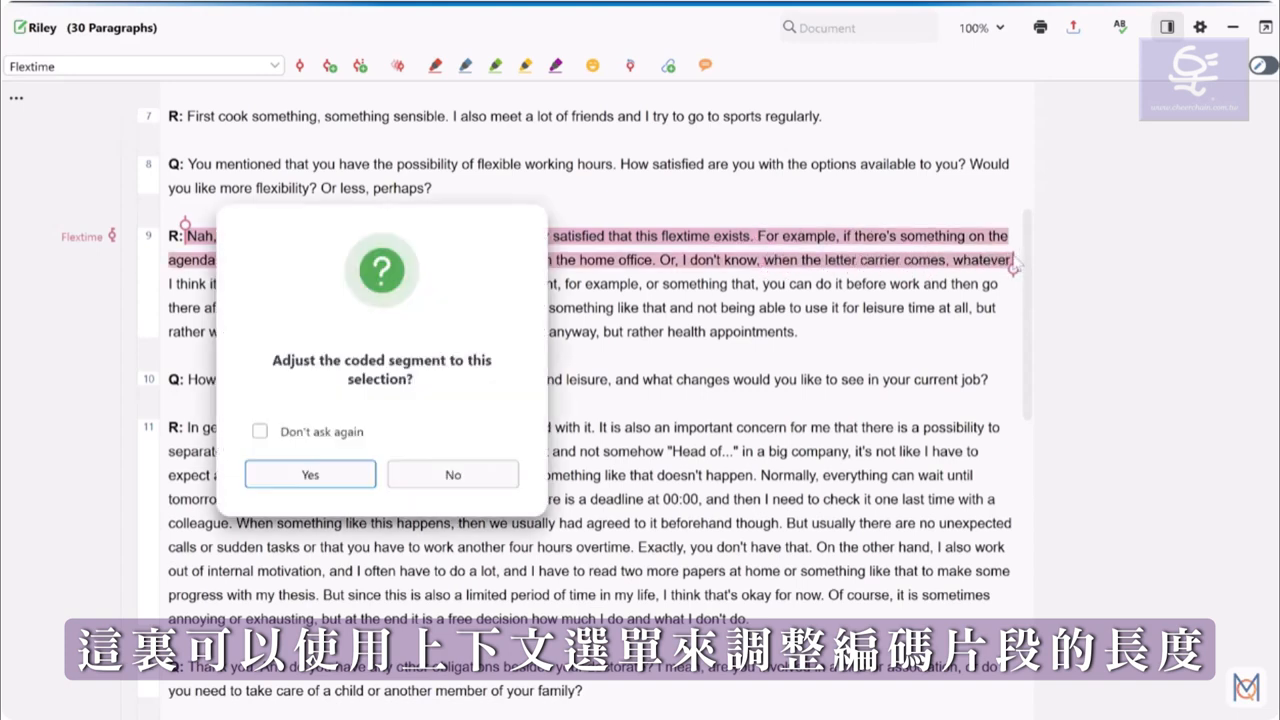
mouse_move(416, 404)
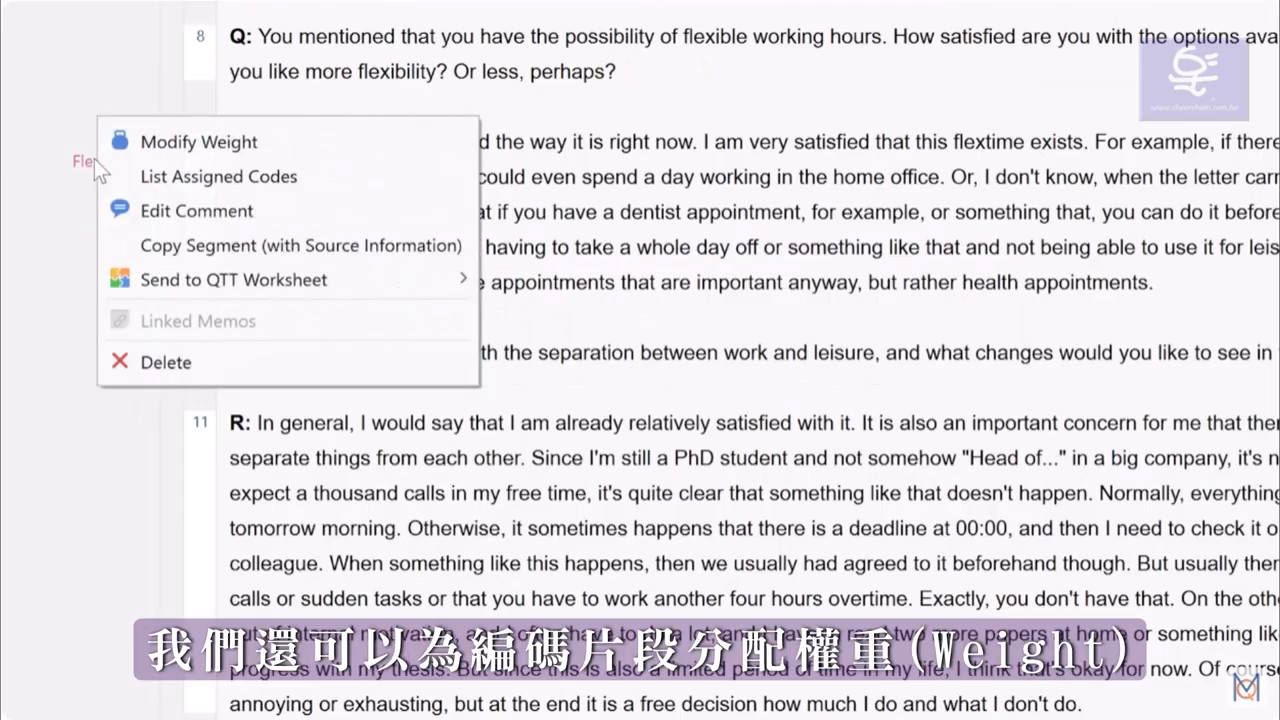
mouse_move(373, 157)
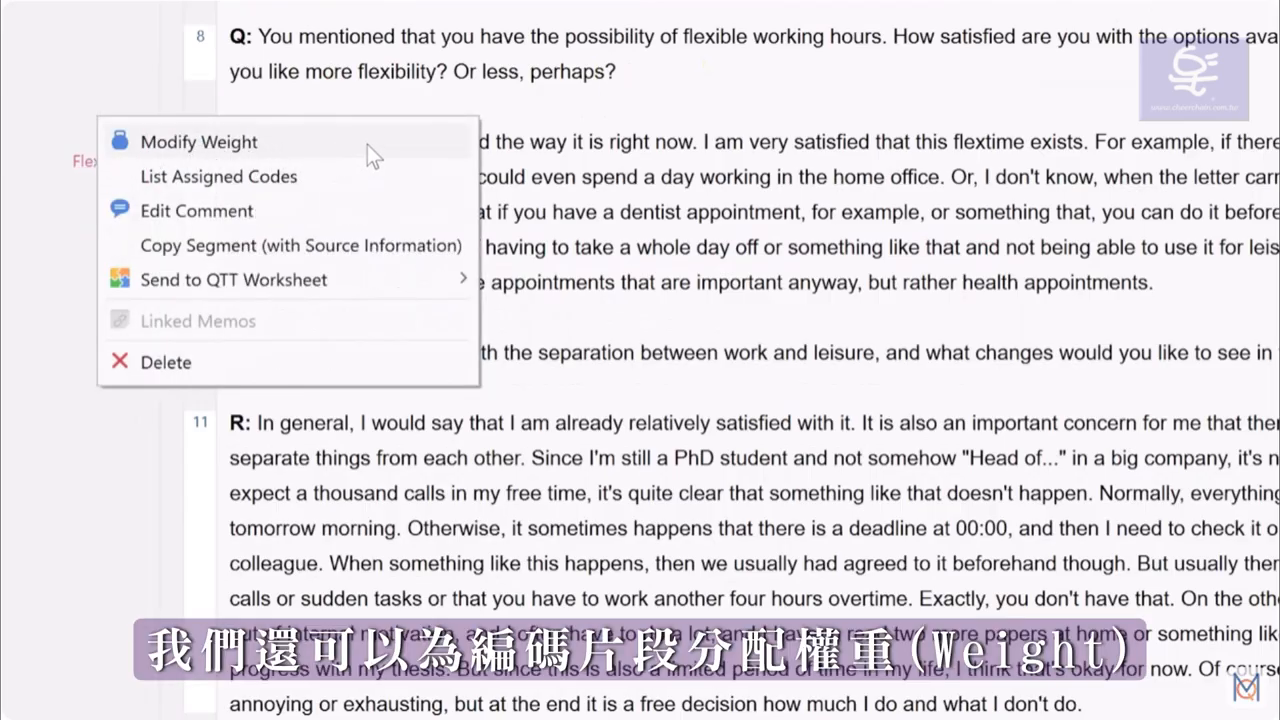
Give the Flextime coded segment a weight of 50
click(198, 141)
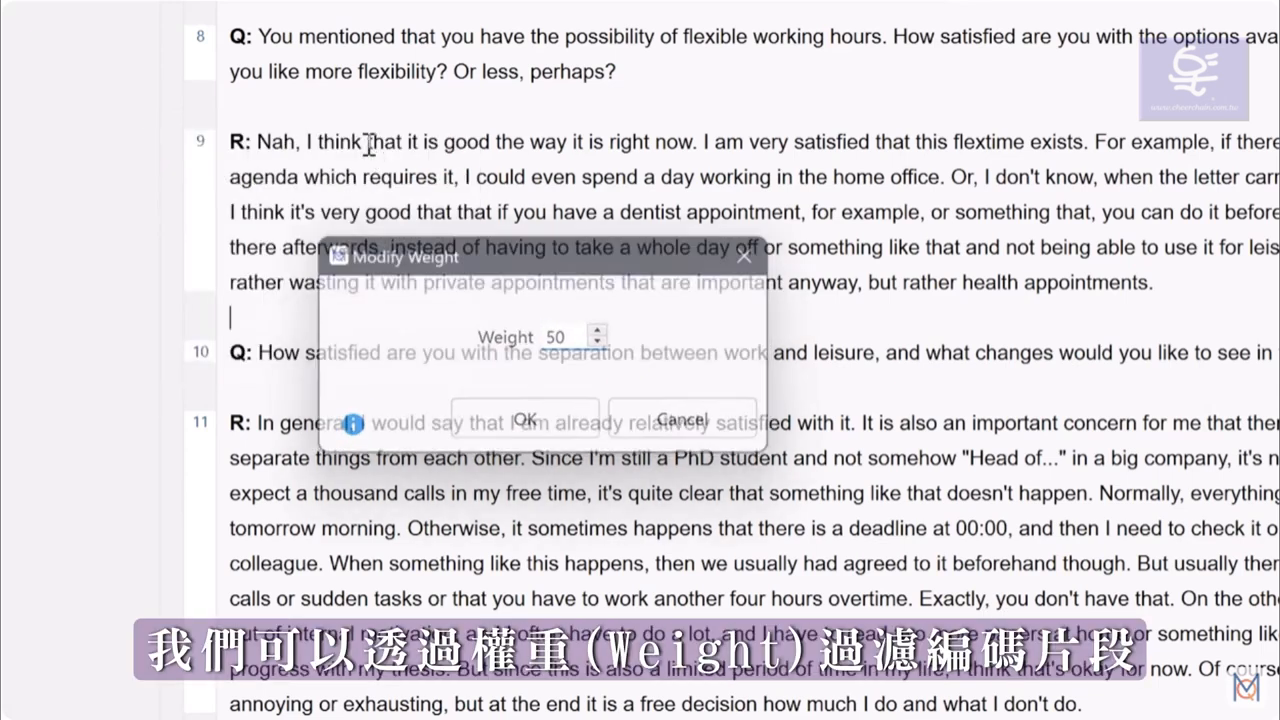
click(525, 419)
text(M)
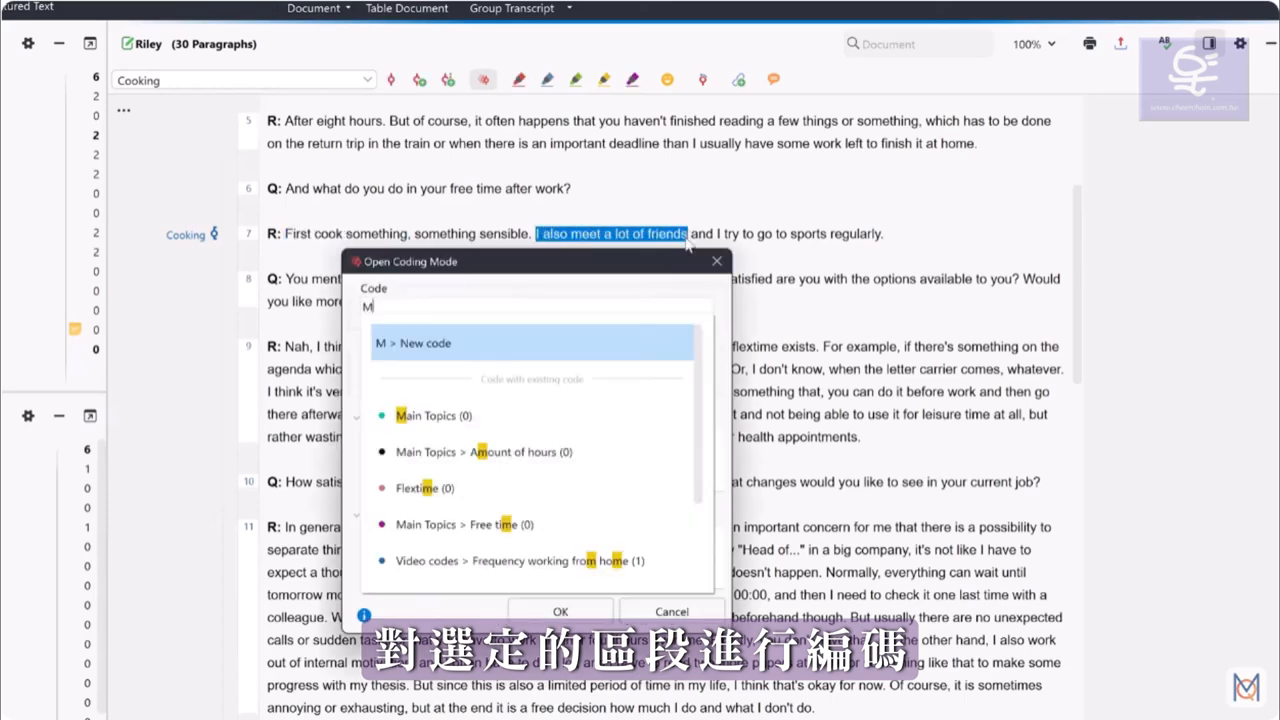
Add the Meeting friends code to answer 7 and open Kazumi's interview
click(560, 611)
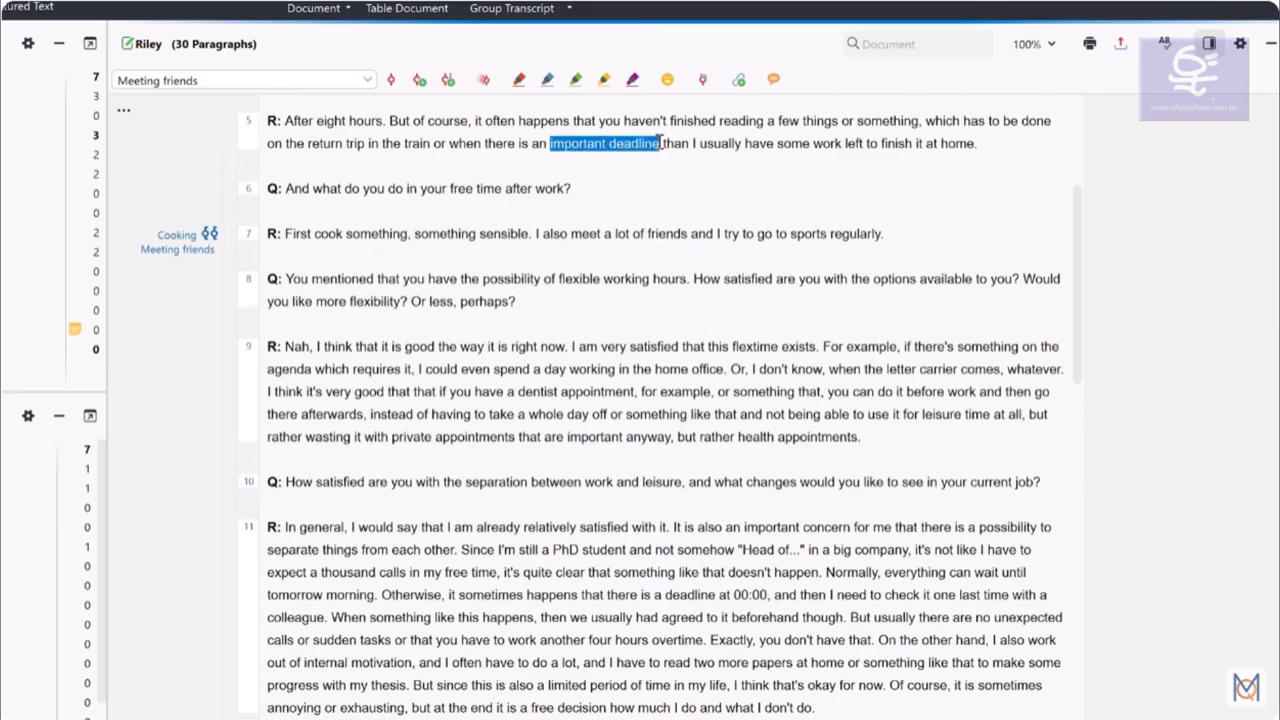
click(449, 80)
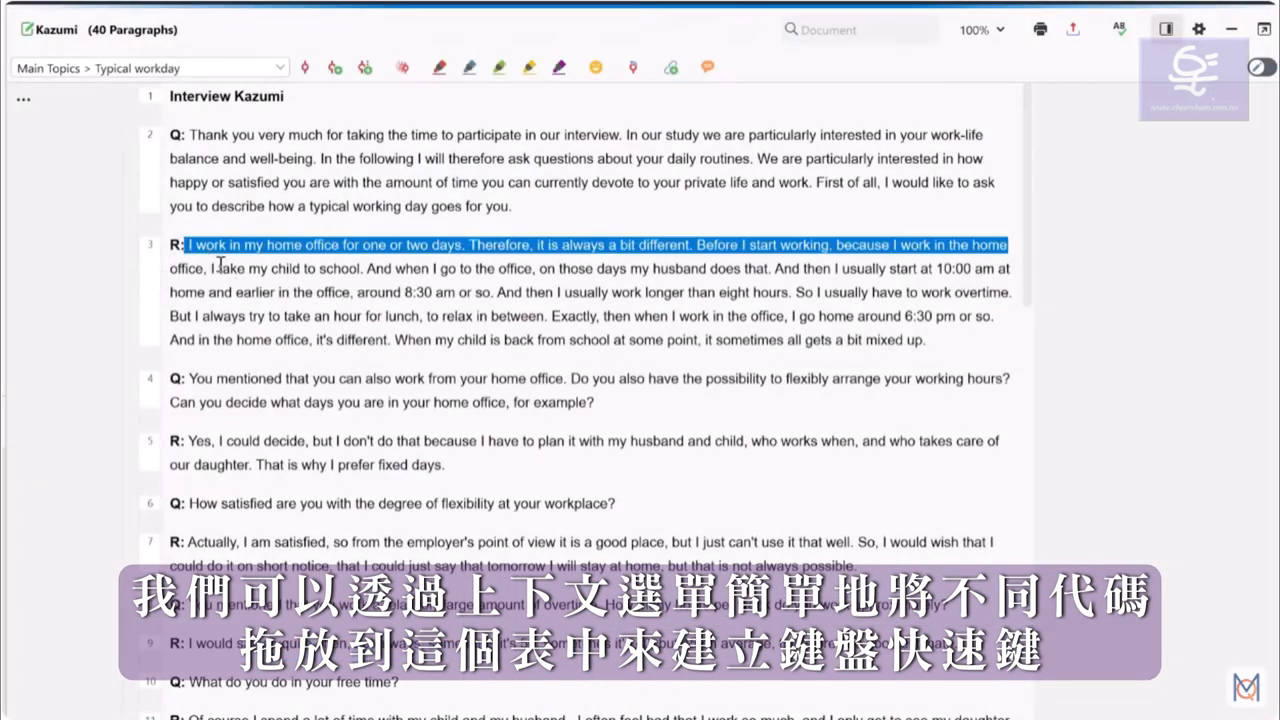
Select Kazumi's third answer paragraph and code it with the recent code Typical workday
drag(190, 244, 880, 339)
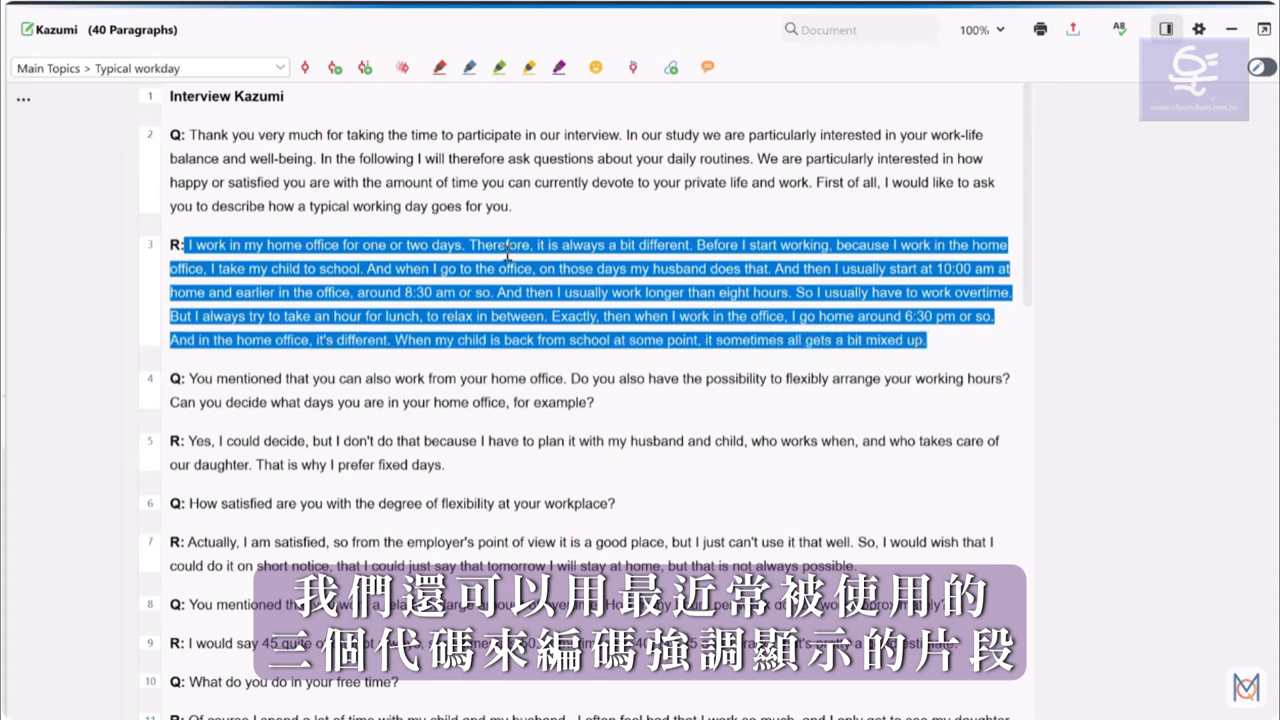
right_click(505, 255)
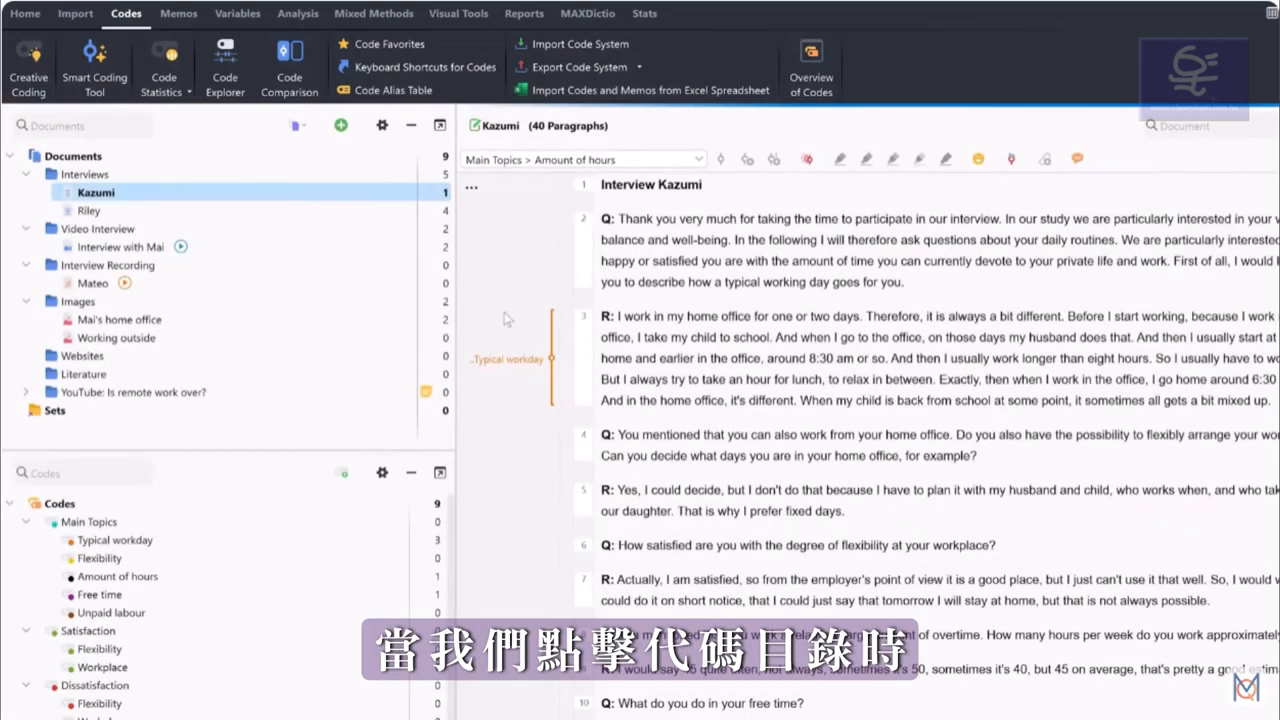
Code Kazumi's paragraph with a favorite code and activated codes Flexibility and Amount of hours
click(387, 44)
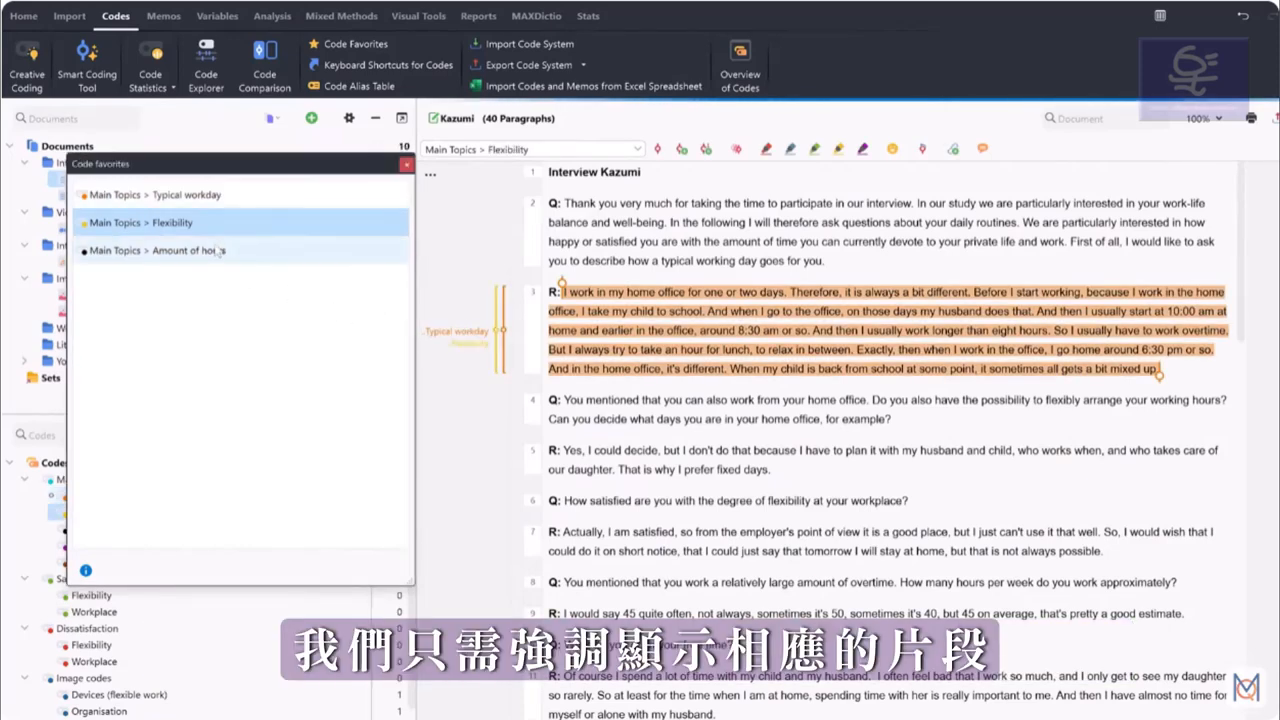
click(188, 250)
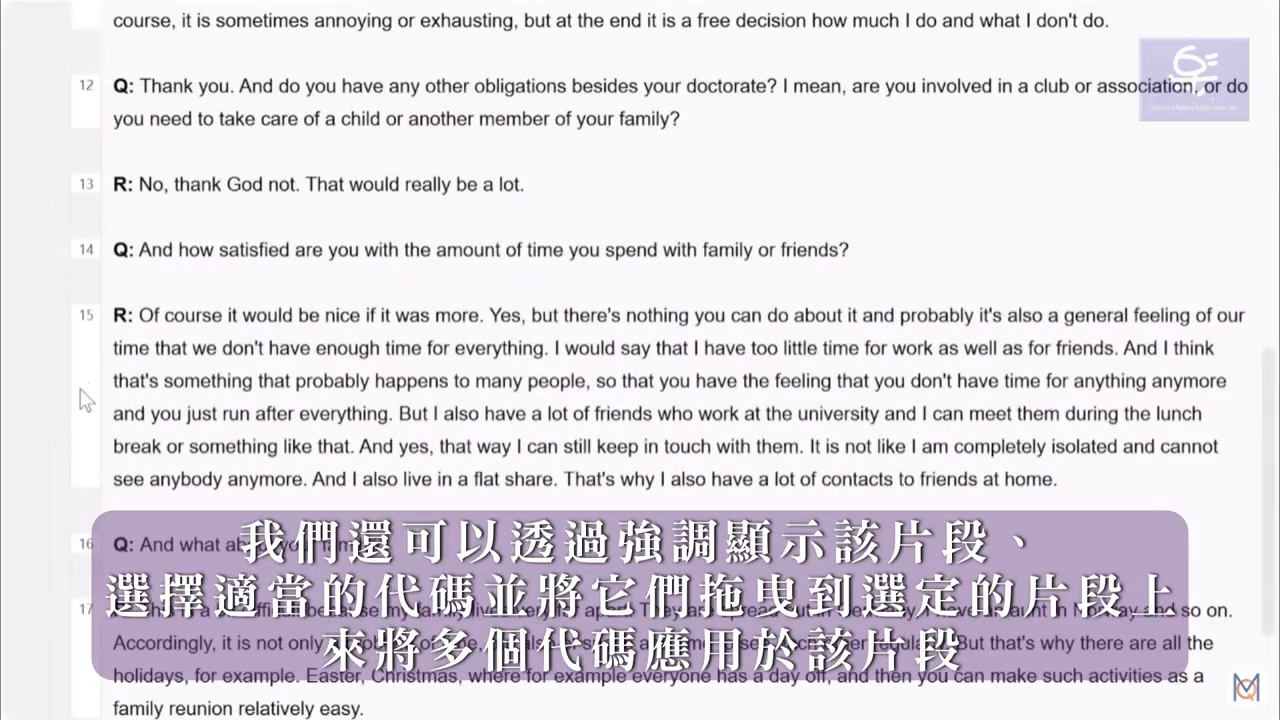
drag(138, 315, 700, 478)
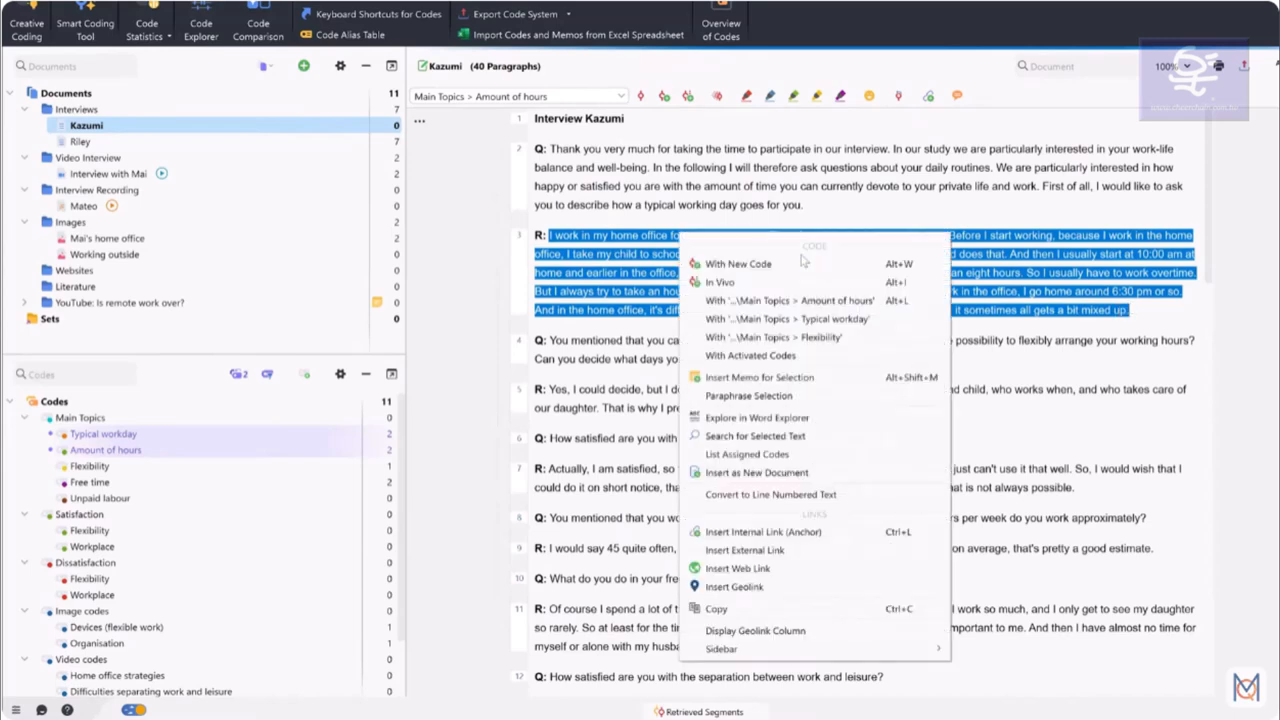
click(775, 318)
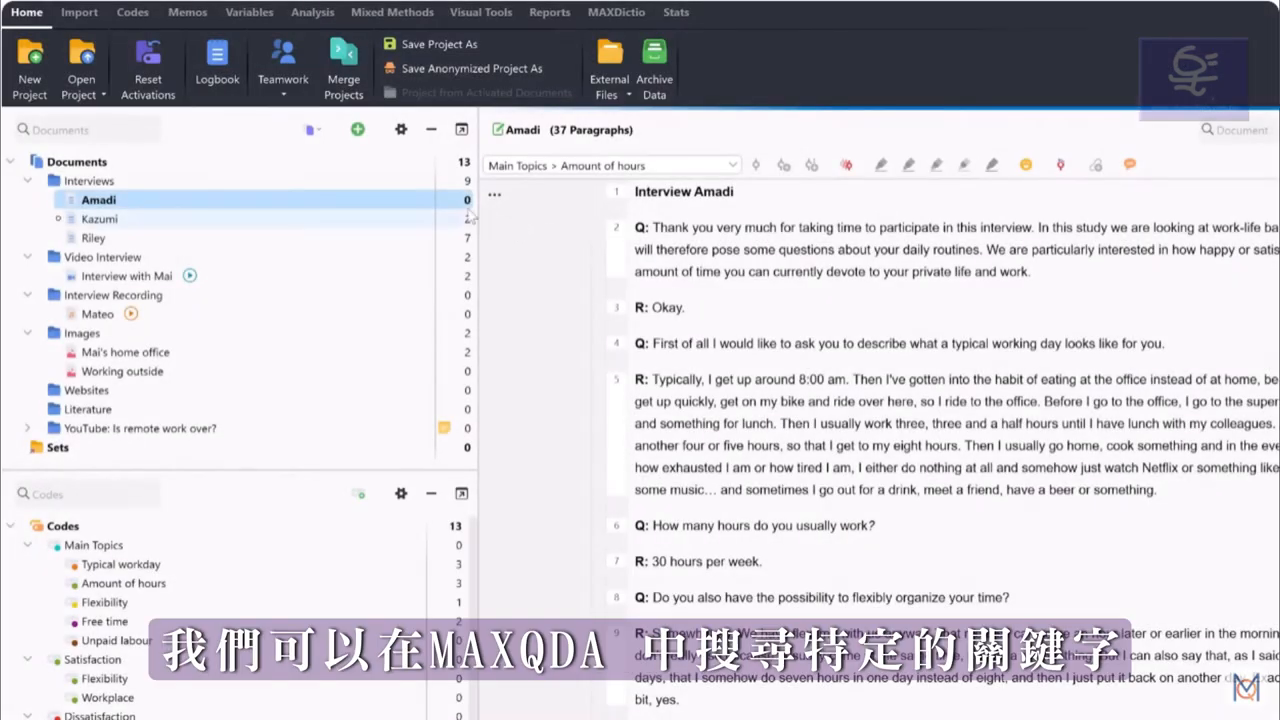
click(312, 12)
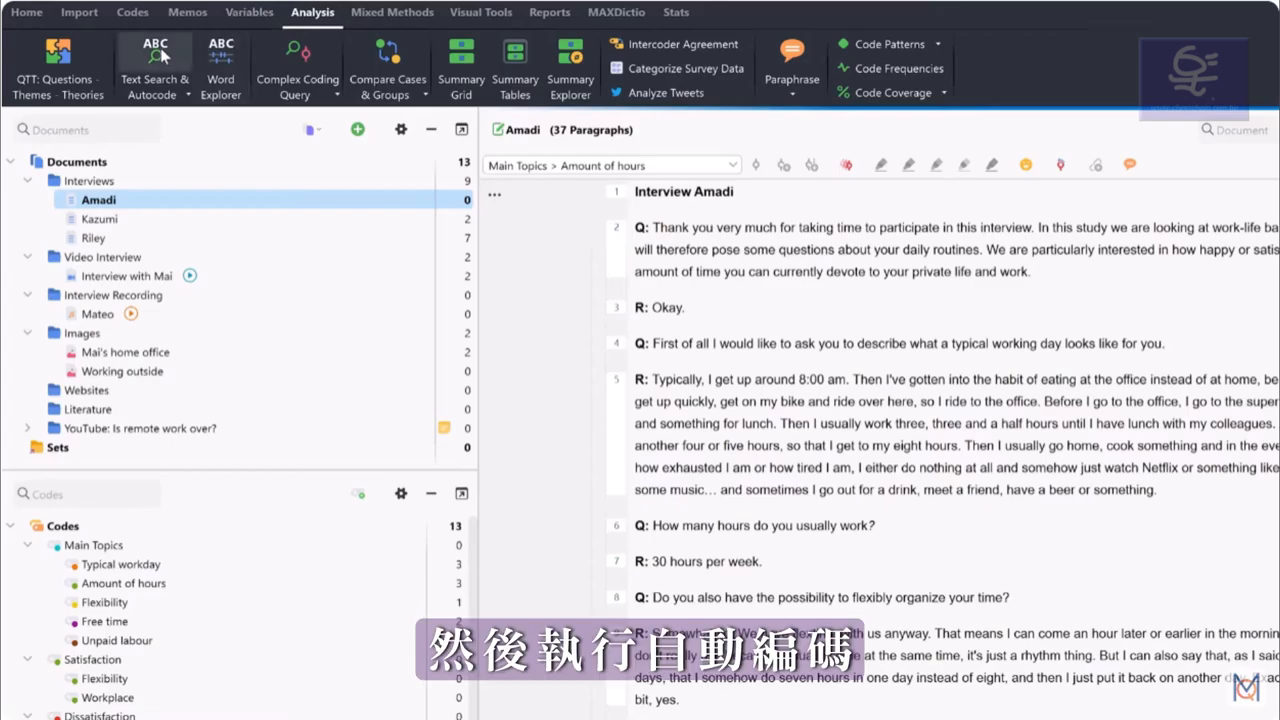
mouse_move(155, 50)
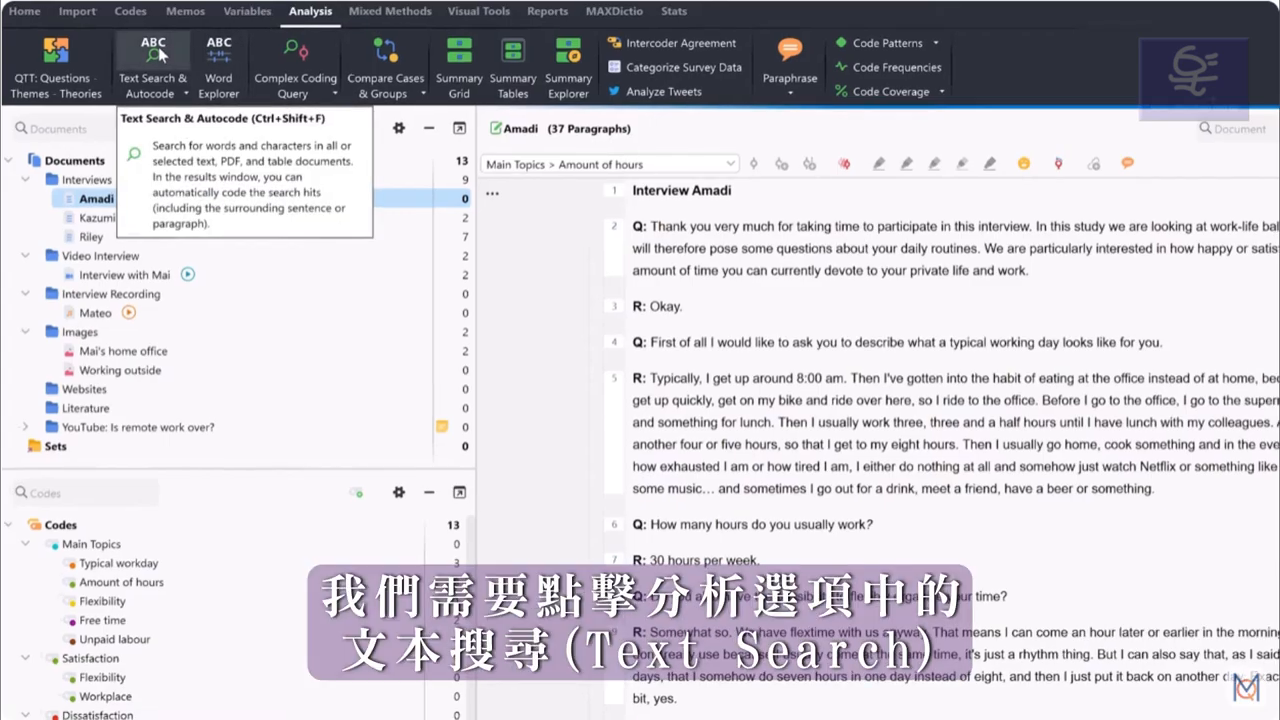
Search the interviews for 'work' and autocode all 557 hits with a new code
click(153, 50)
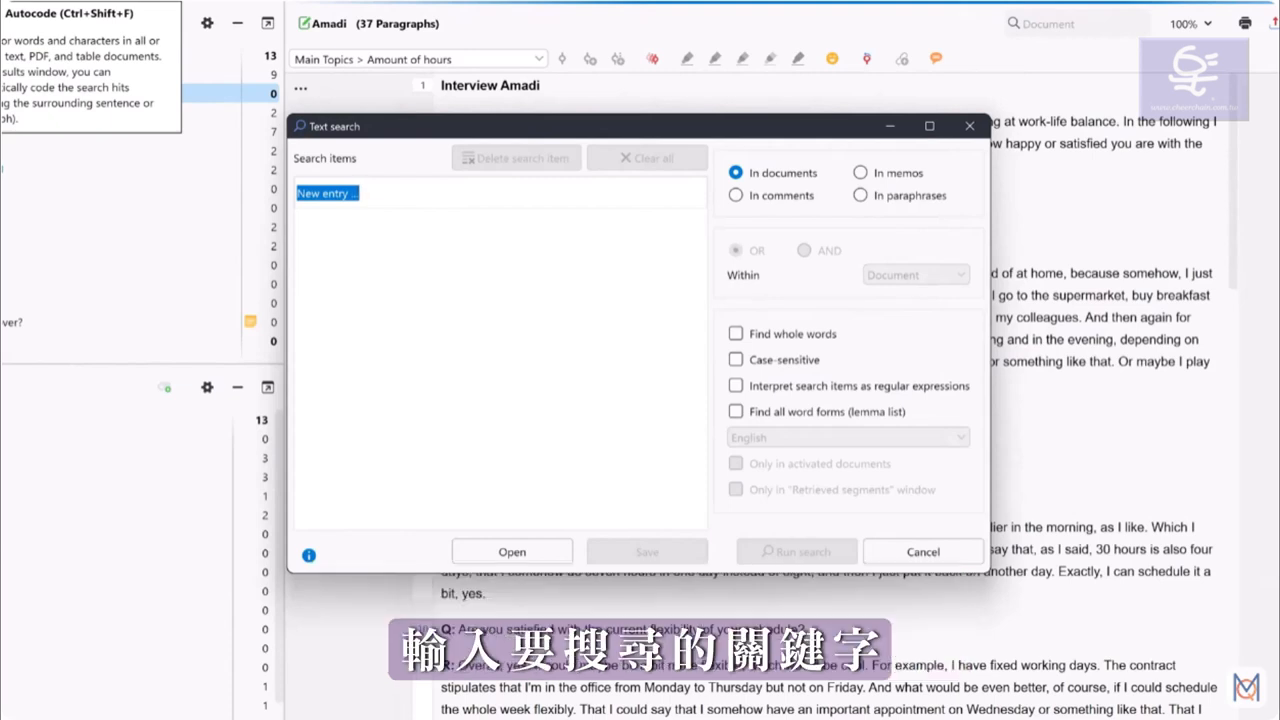
text(work)
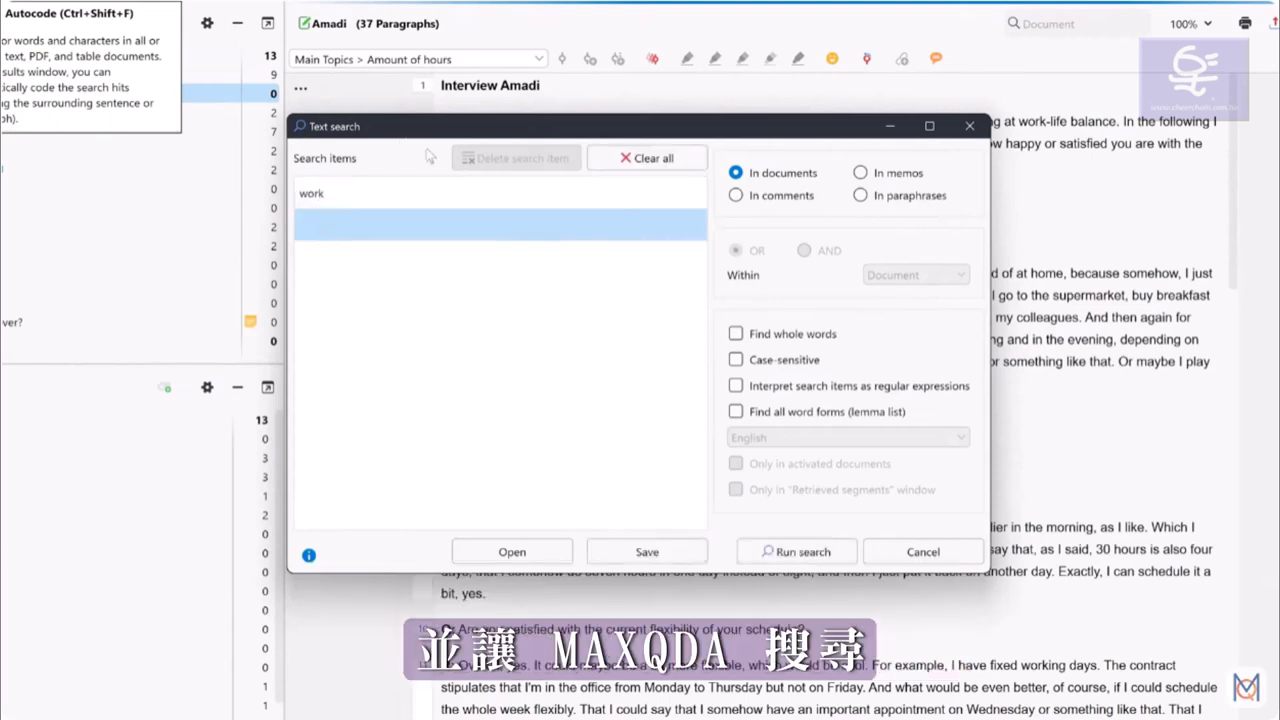
click(796, 551)
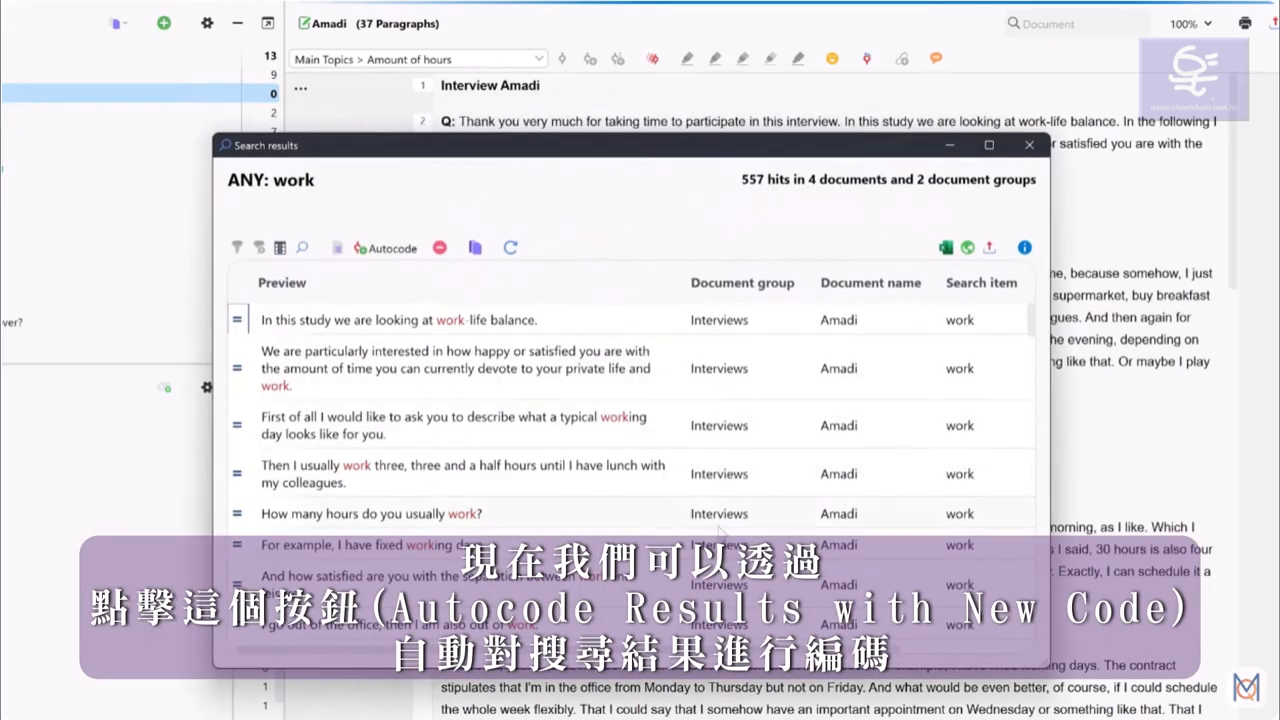
click(385, 247)
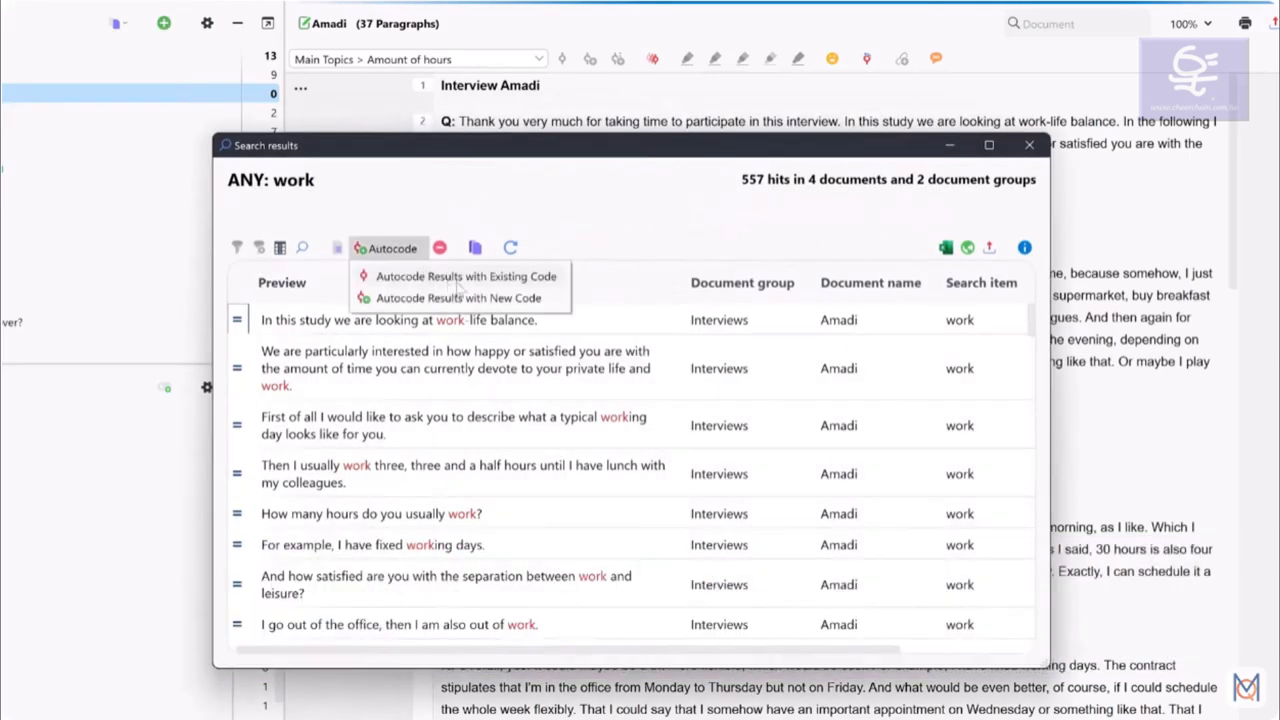
click(458, 297)
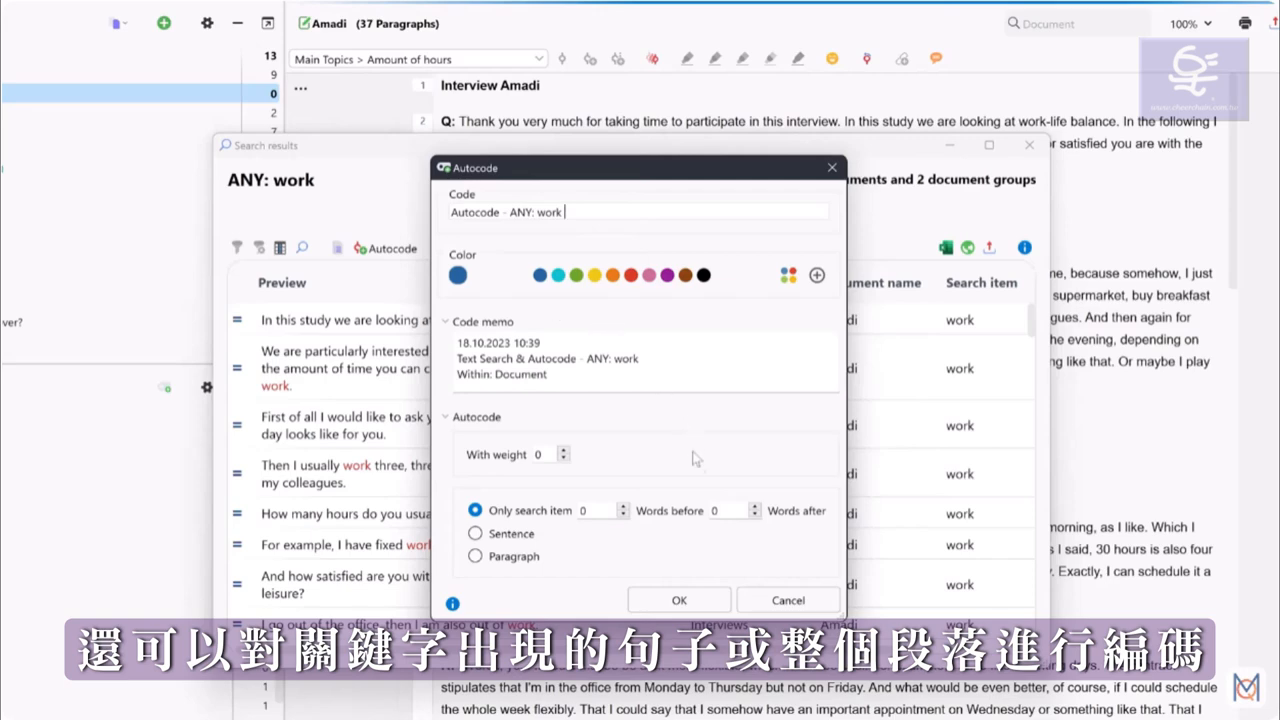
click(679, 600)
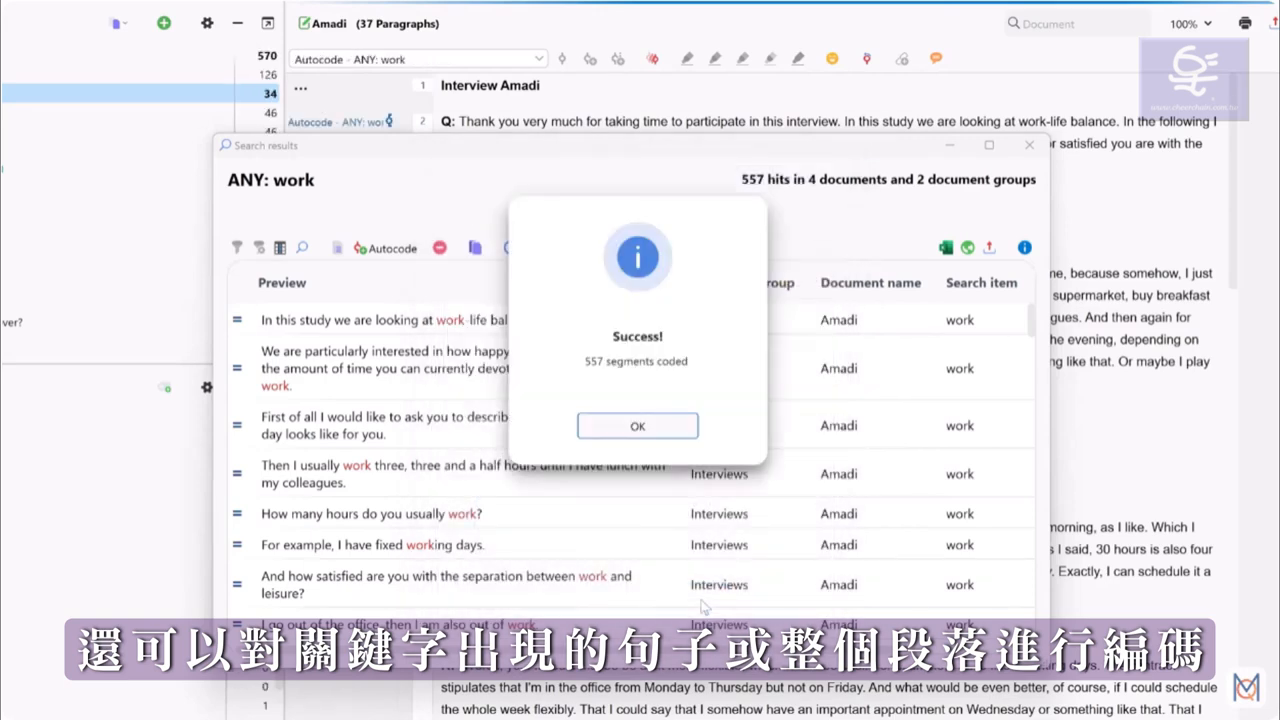
click(637, 426)
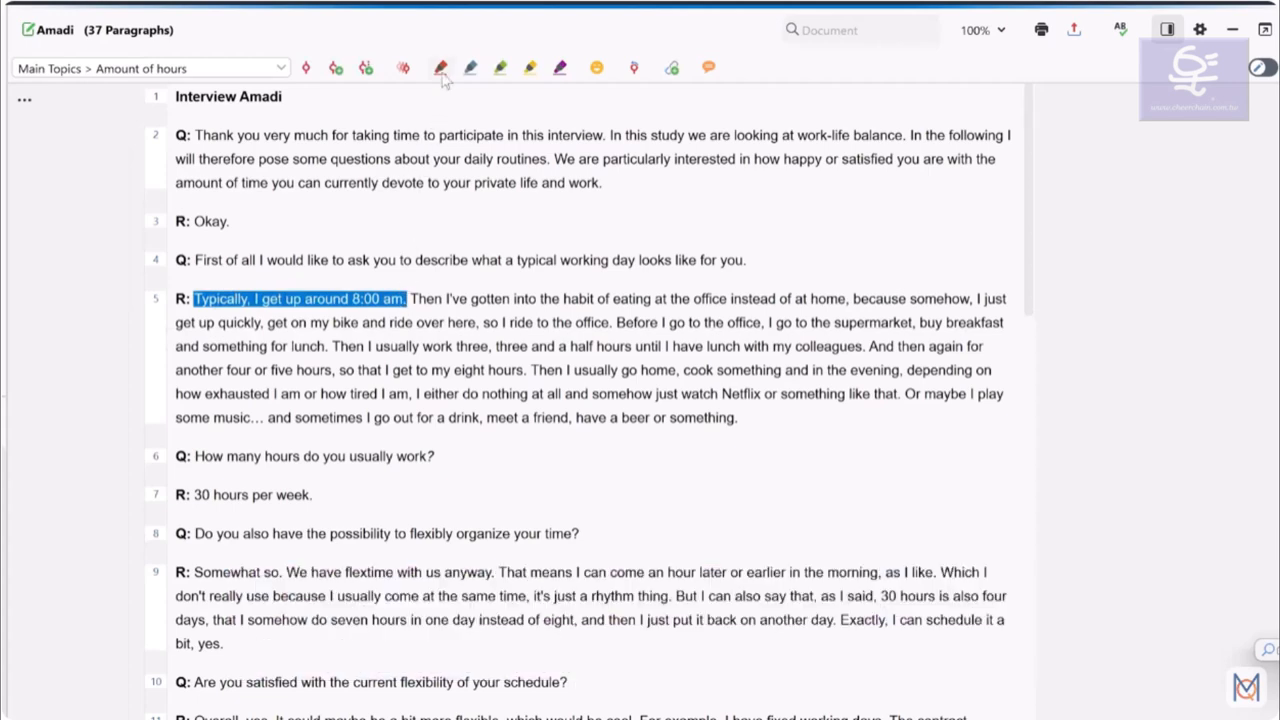
Mark 'Typically, I get up around 8:00 am.' with the red color code
click(437, 68)
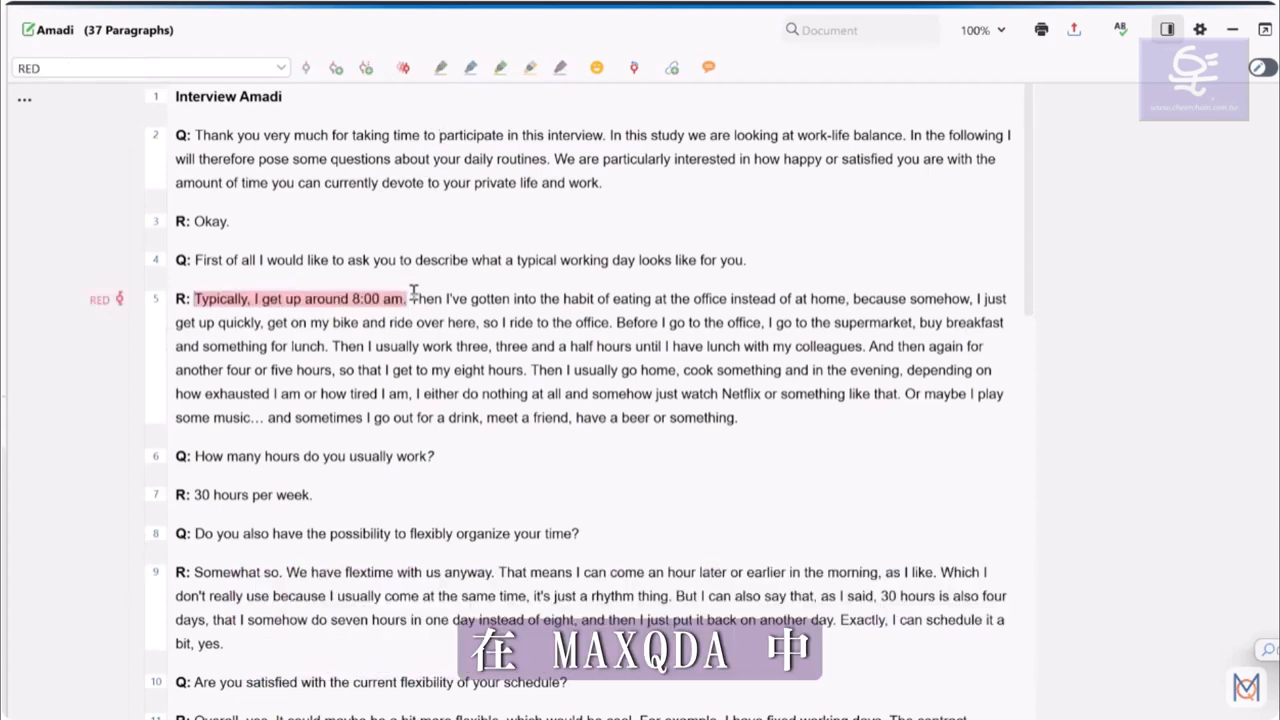